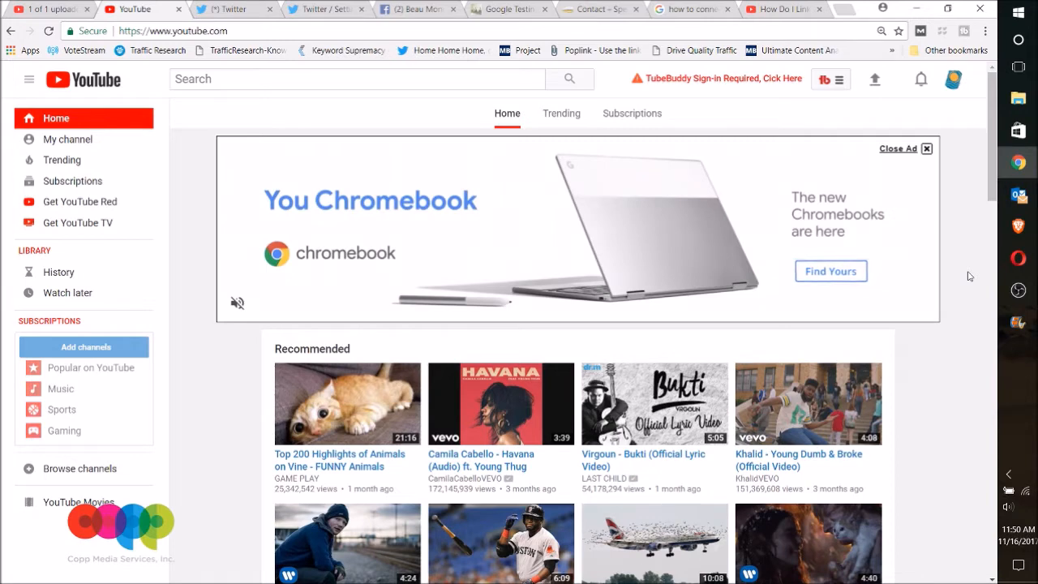
mouse_move(959, 152)
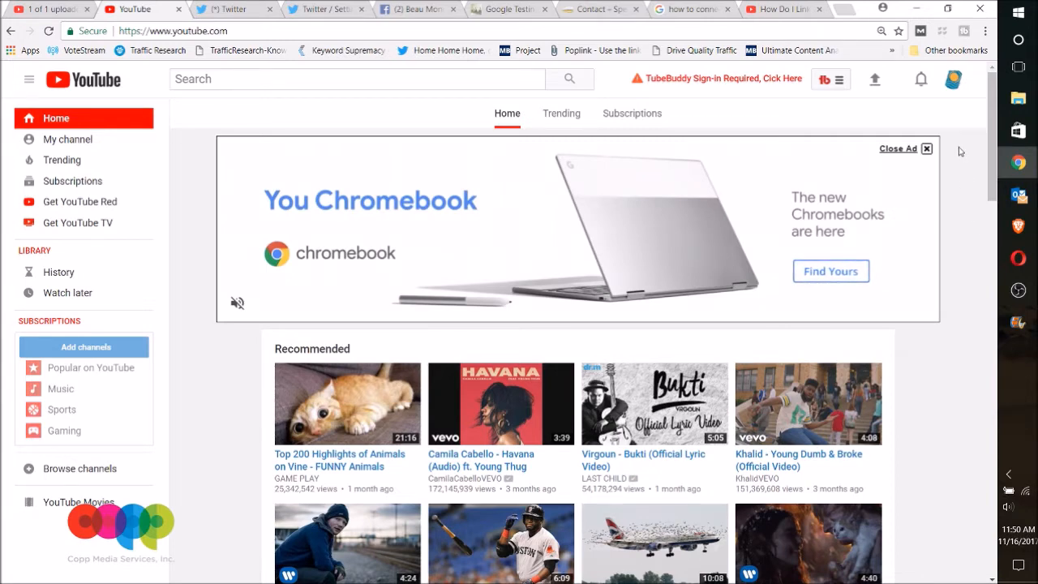
mouse_move(955, 129)
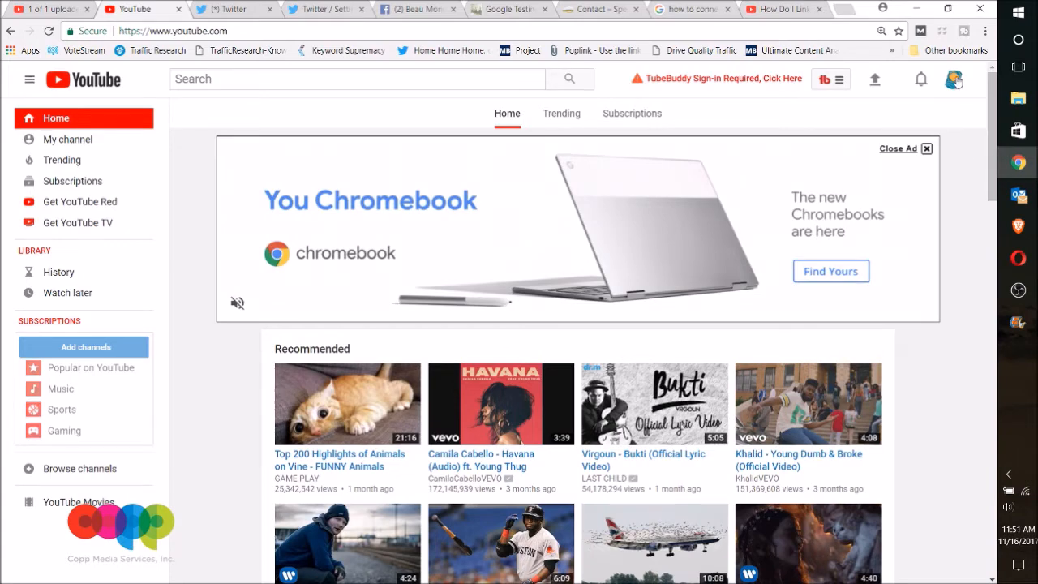
- Go from the avatar menu to YouTube settings, then to the channel's Advanced settings
left_click(953, 79)
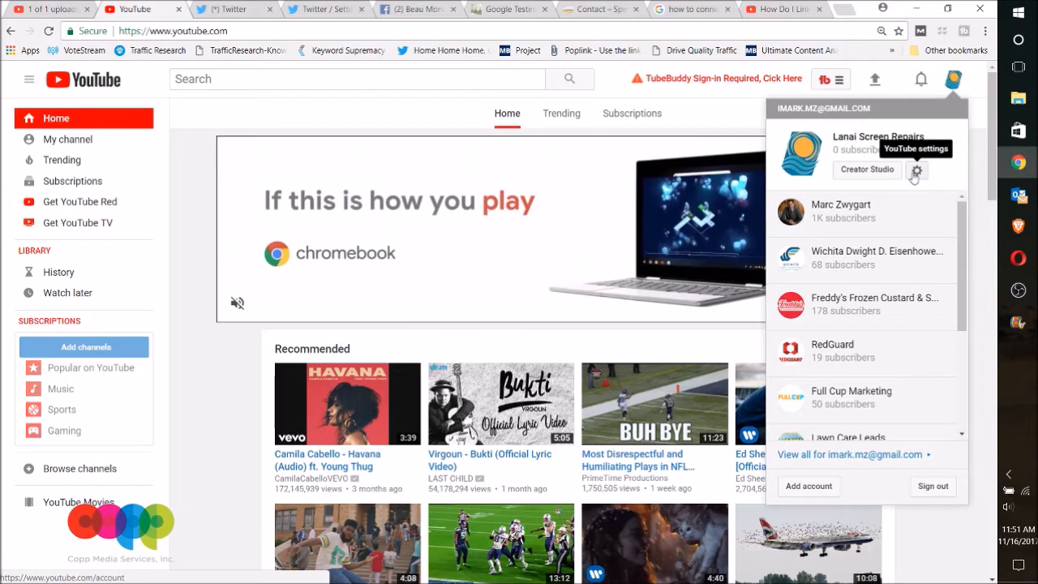
left_click(917, 170)
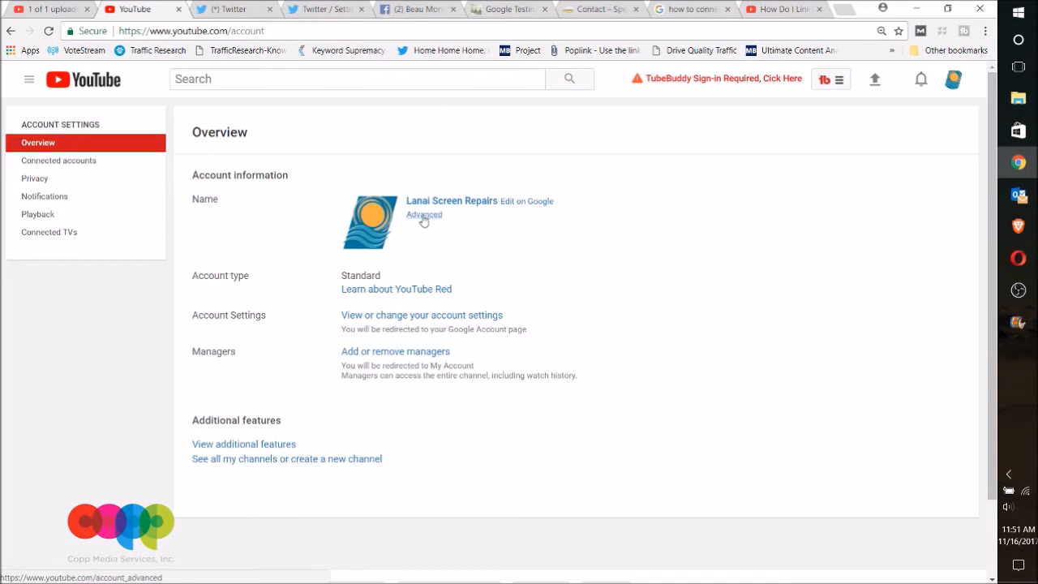
left_click(424, 215)
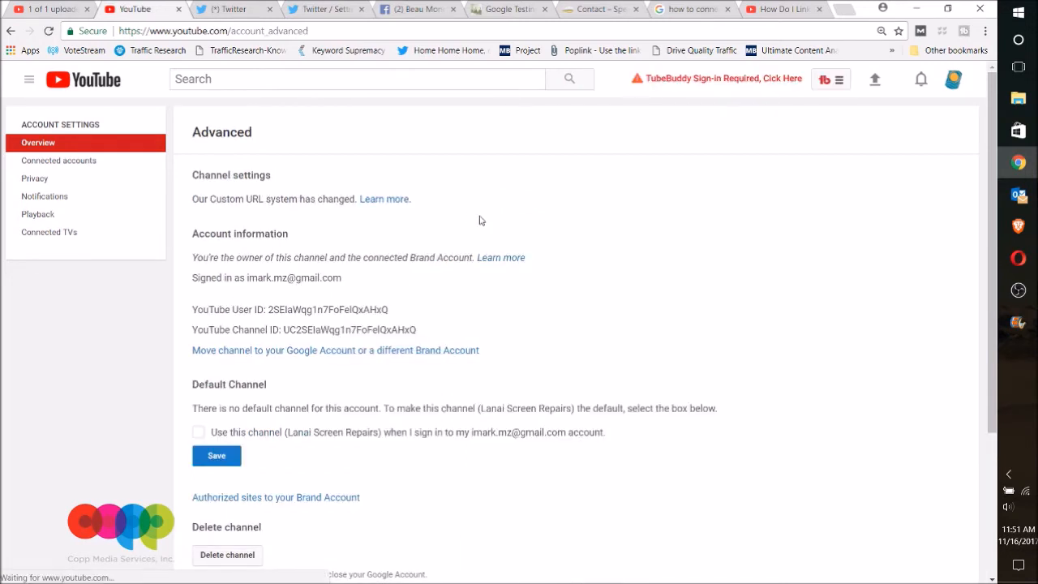
mouse_move(334, 349)
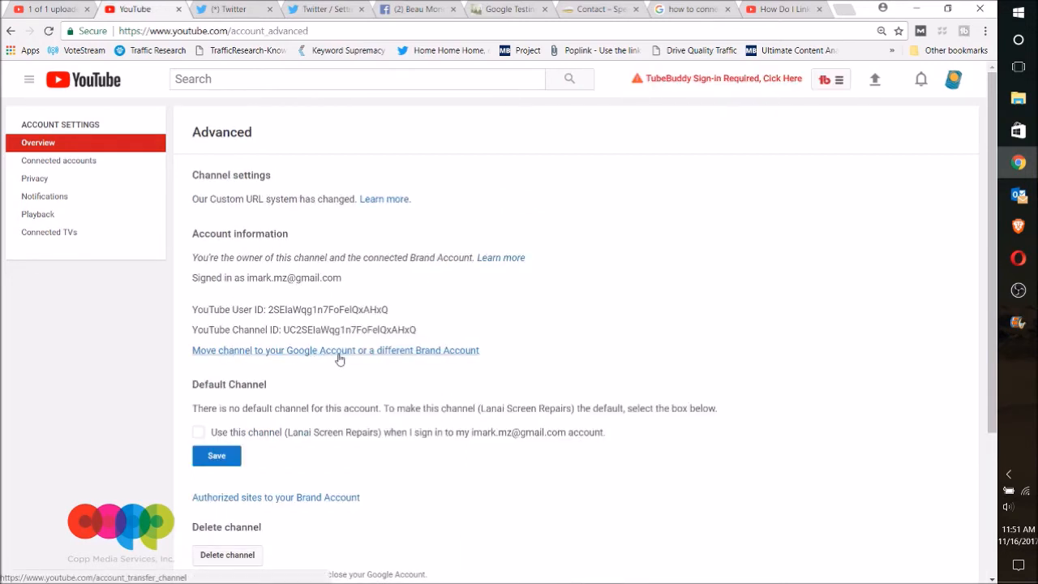
mouse_move(369, 354)
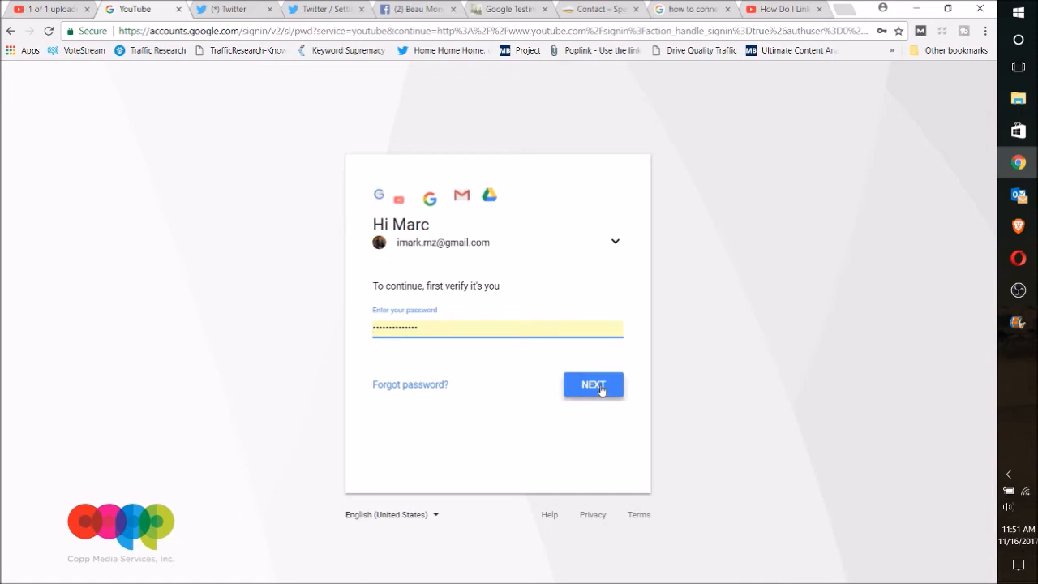
- Submit the Google password to reach the Move YouTube channel page
left_click(593, 384)
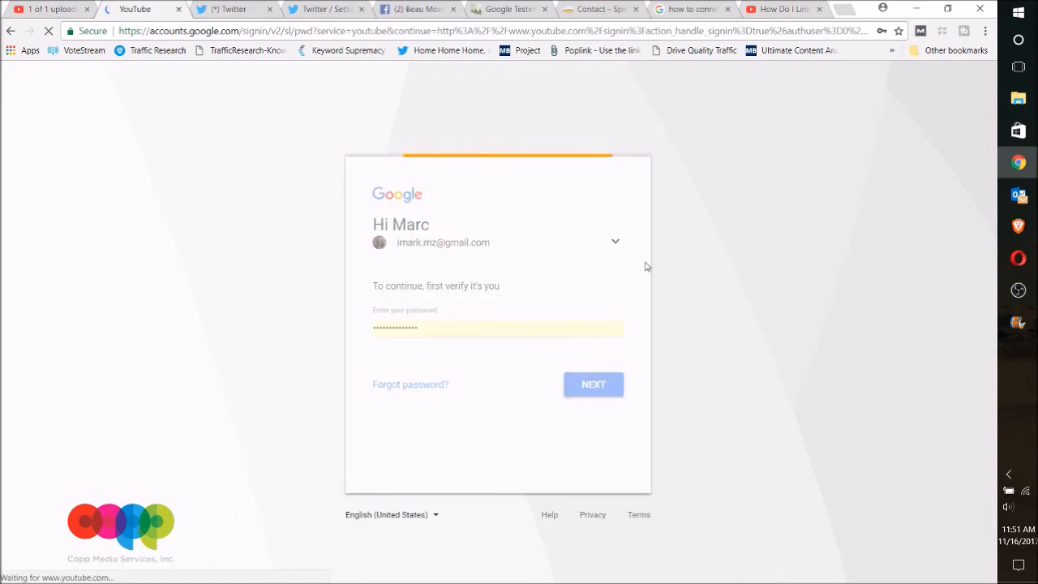
left_click(592, 383)
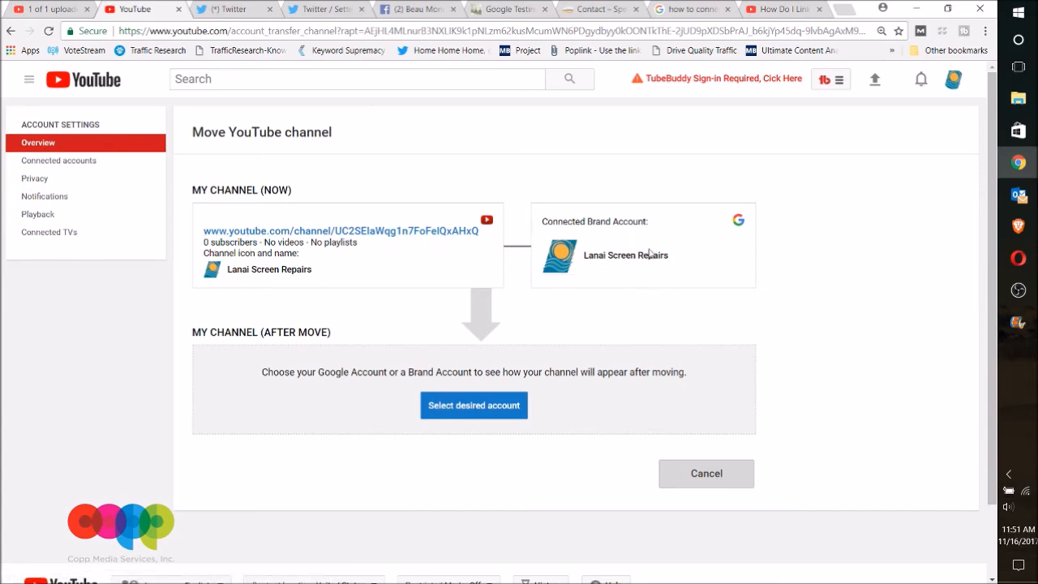
mouse_move(545, 385)
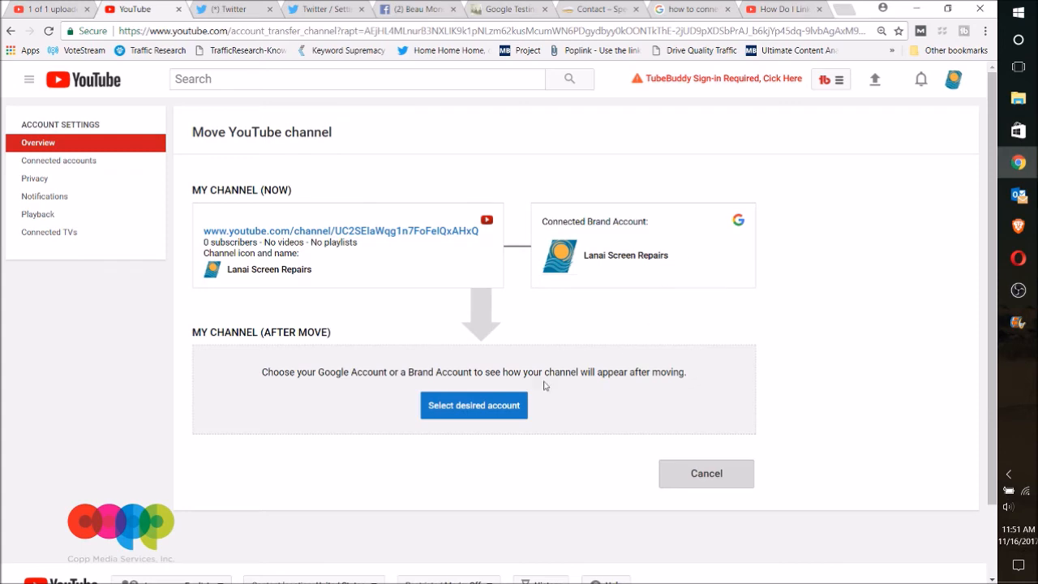
- Expand 'Select desired account' and scroll through the available Brand Accounts
left_click(473, 404)
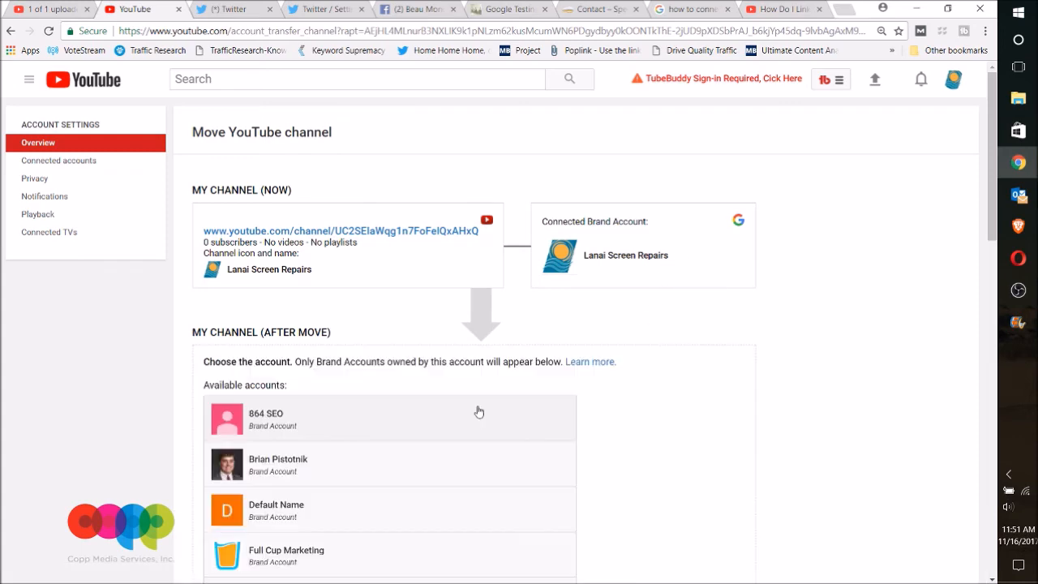
scroll("down", 3)
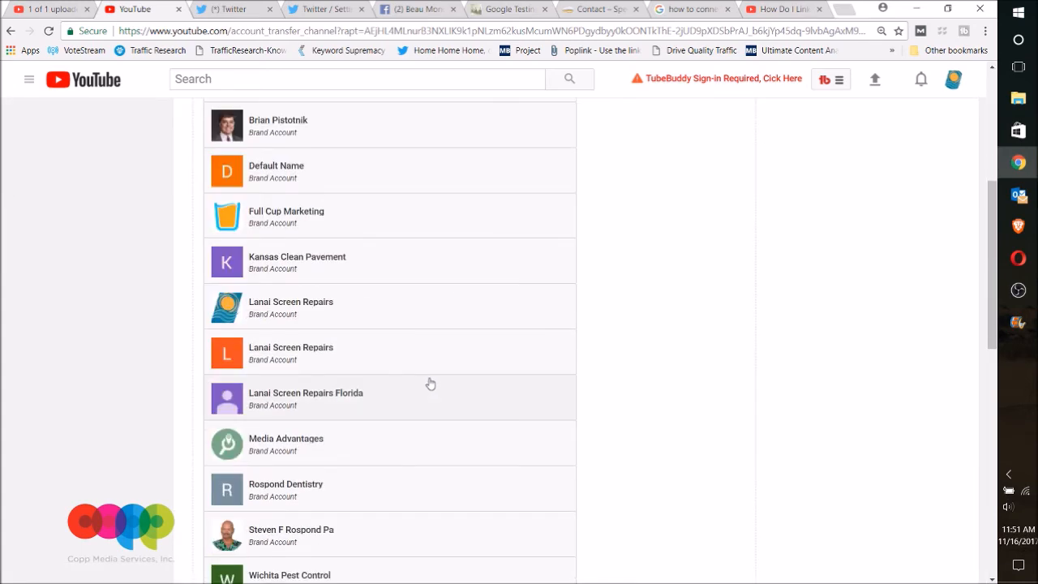
scroll("down", 3)
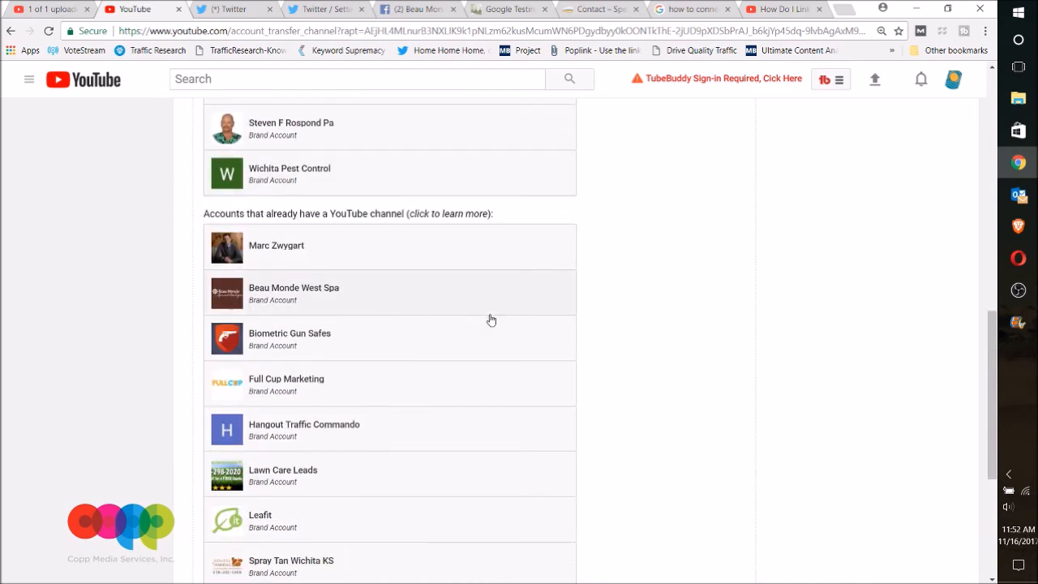